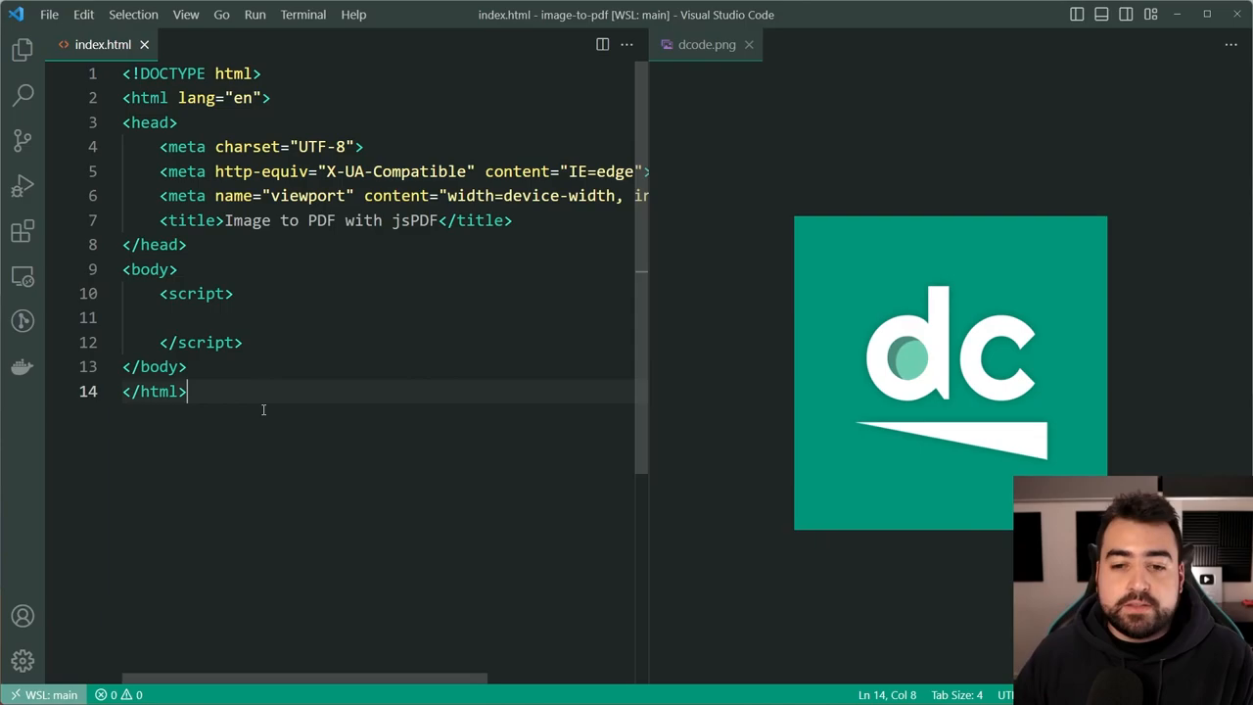
Step: Open the Live Server page and enter jspdf in the DevTools console to check the library
left_click(24, 62)
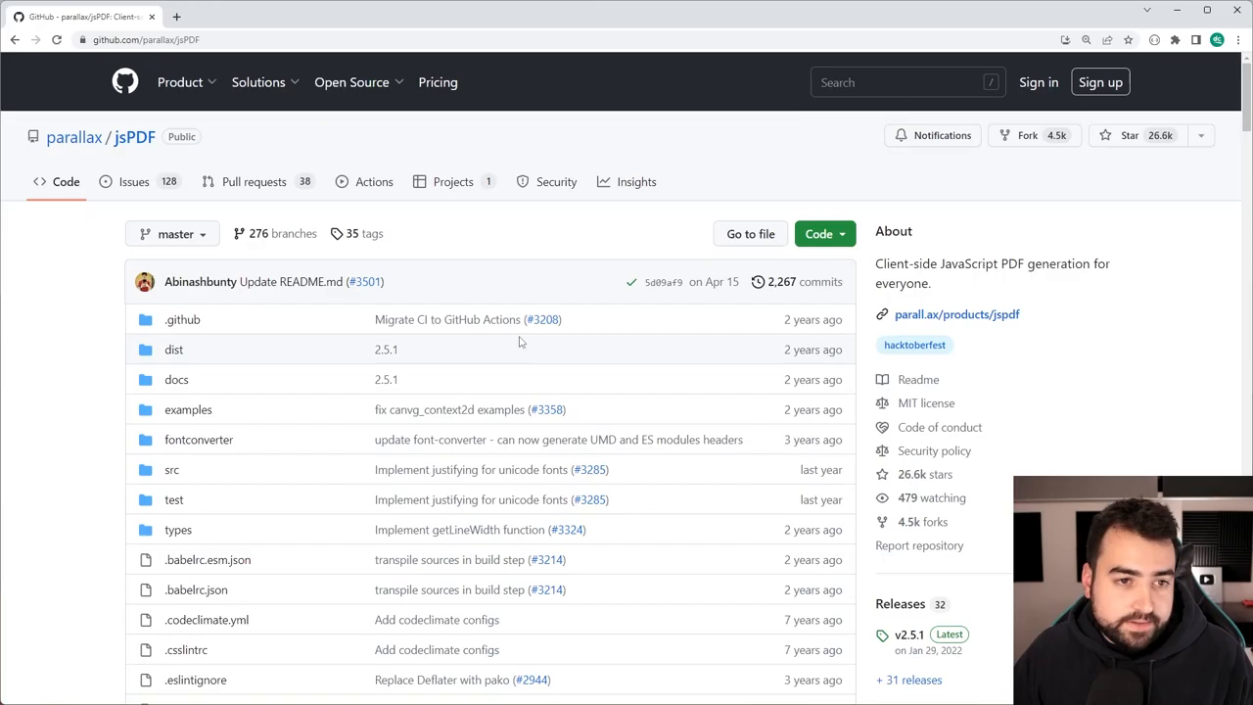
mouse_move(554, 247)
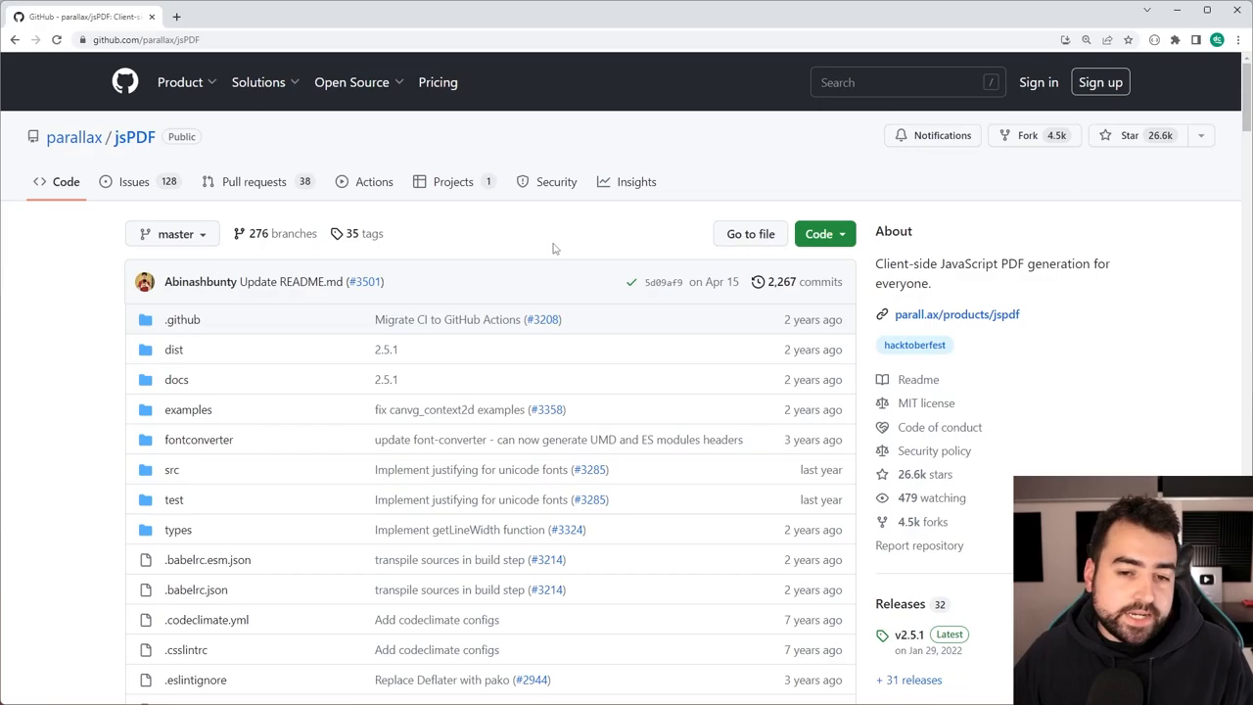
scroll("down", 3)
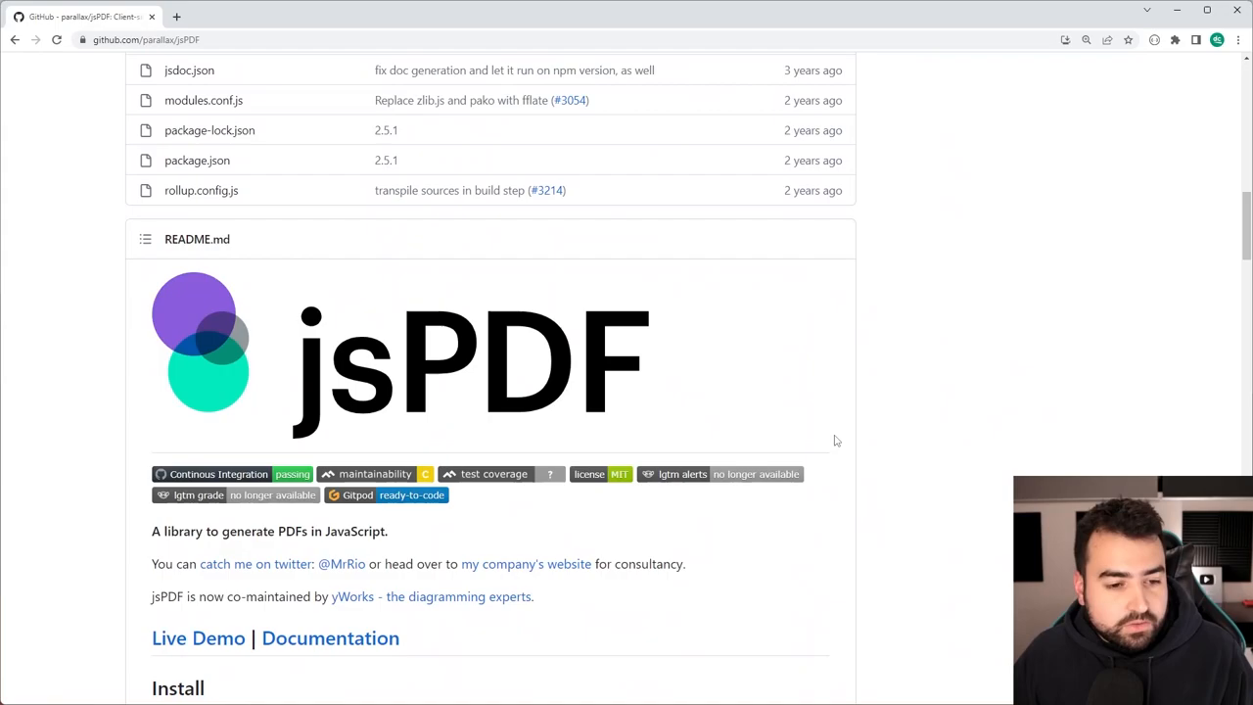
scroll("down", 3)
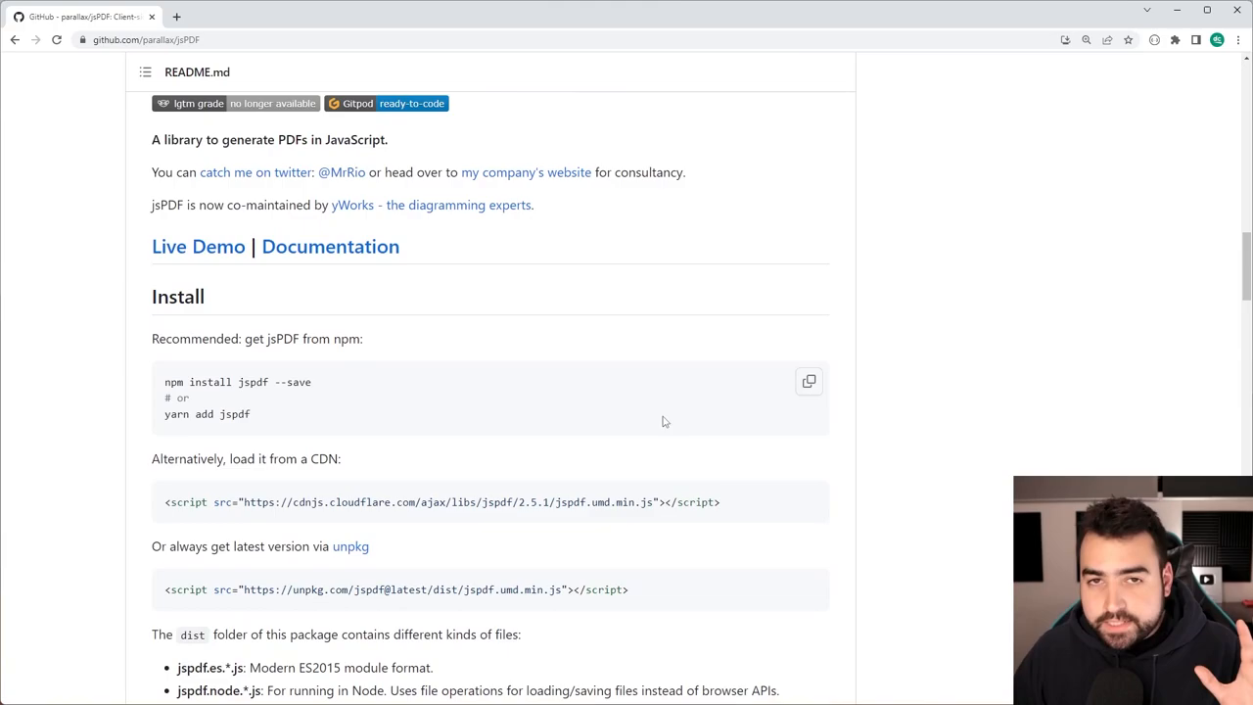
scroll("down", 3)
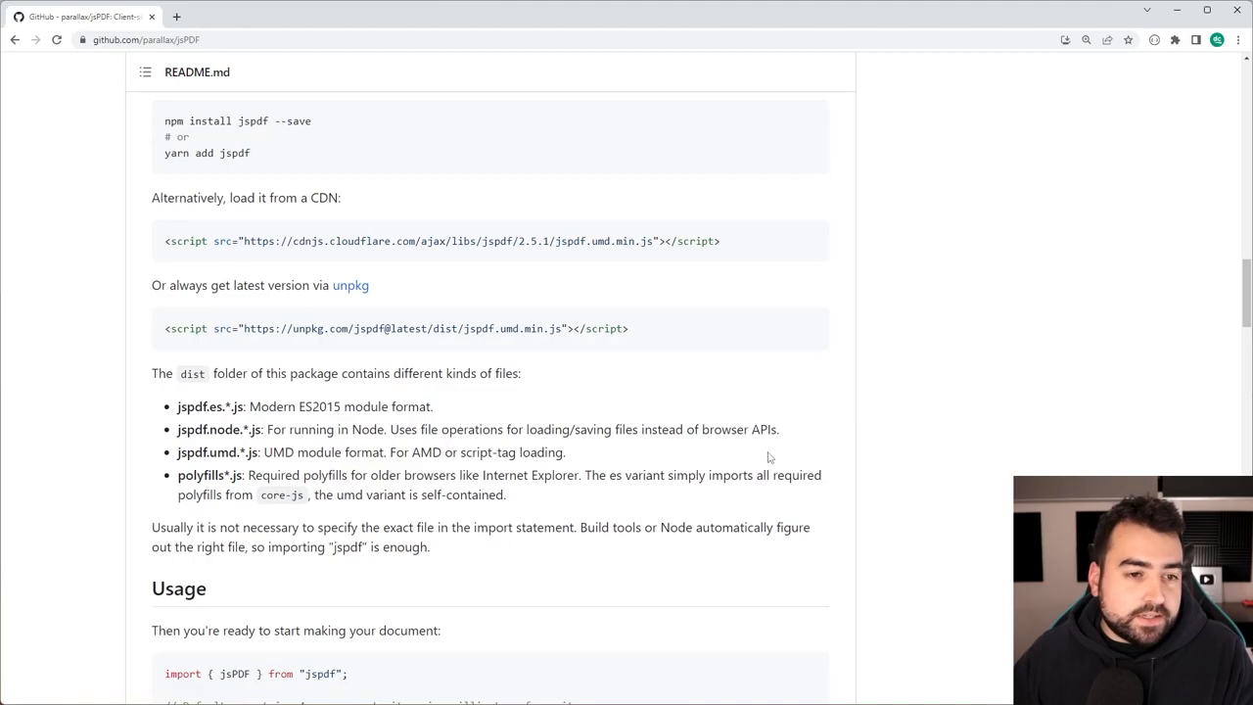
mouse_move(505, 240)
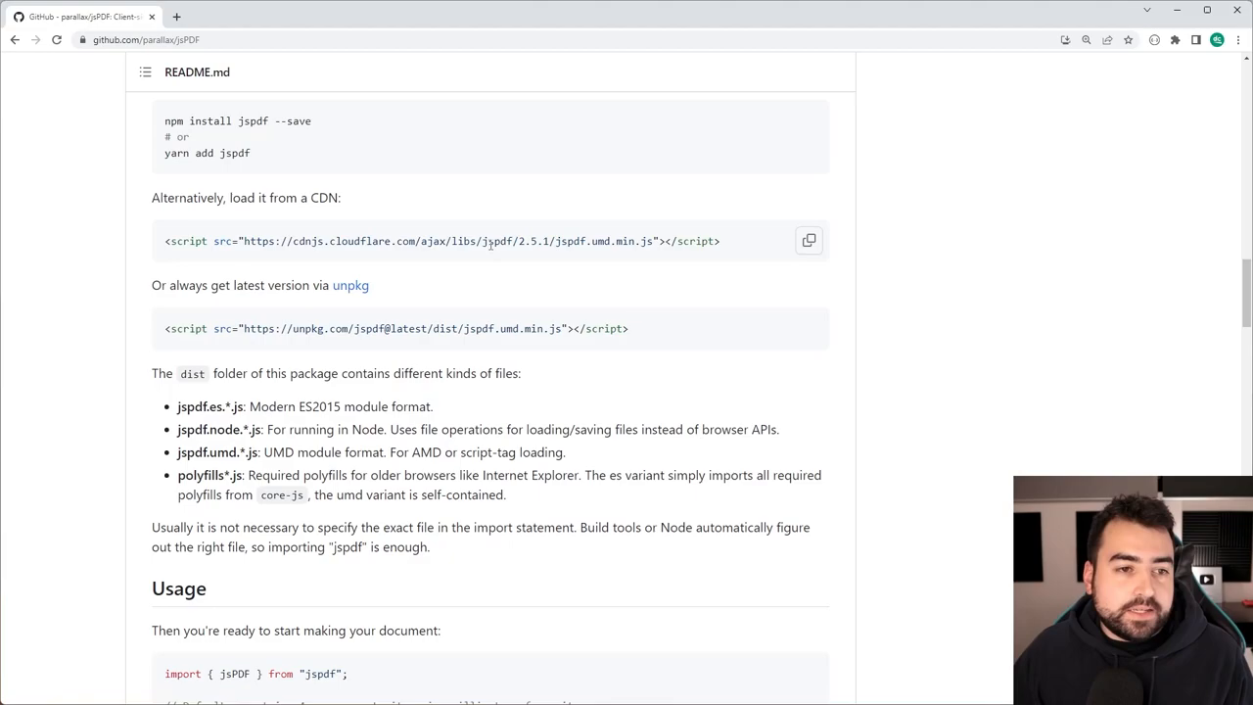
scroll("down", 3)
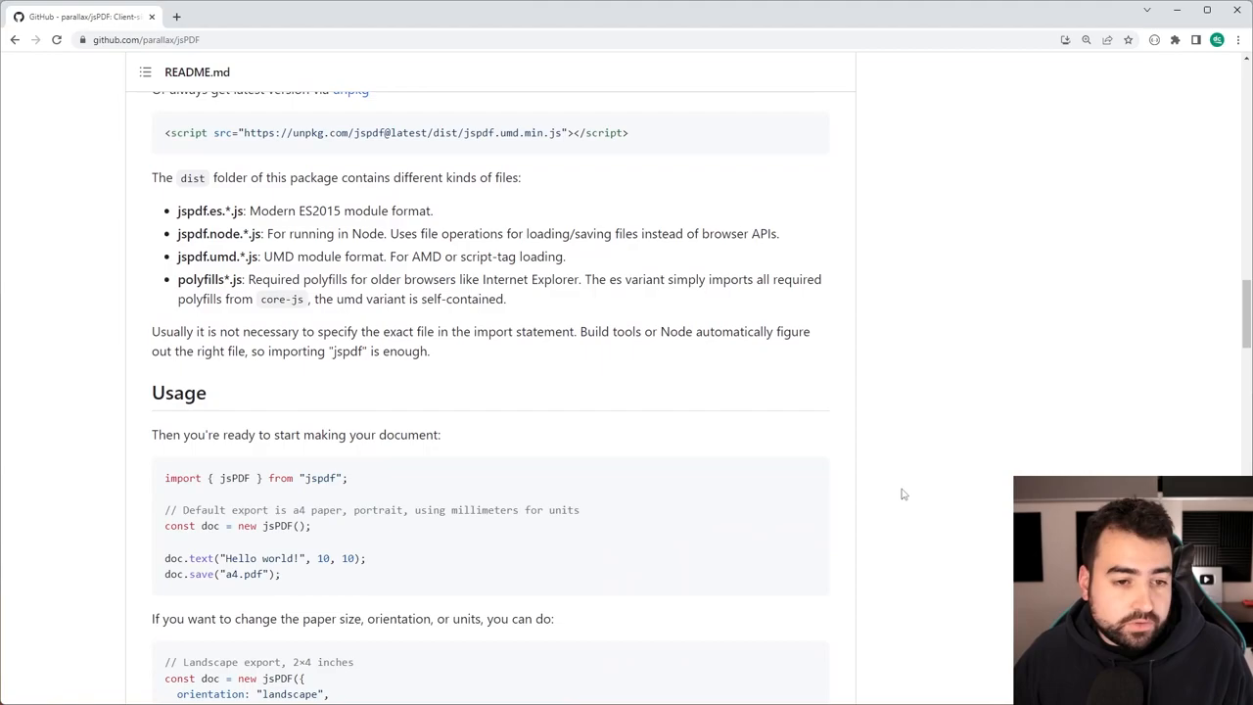
left_click(810, 175)
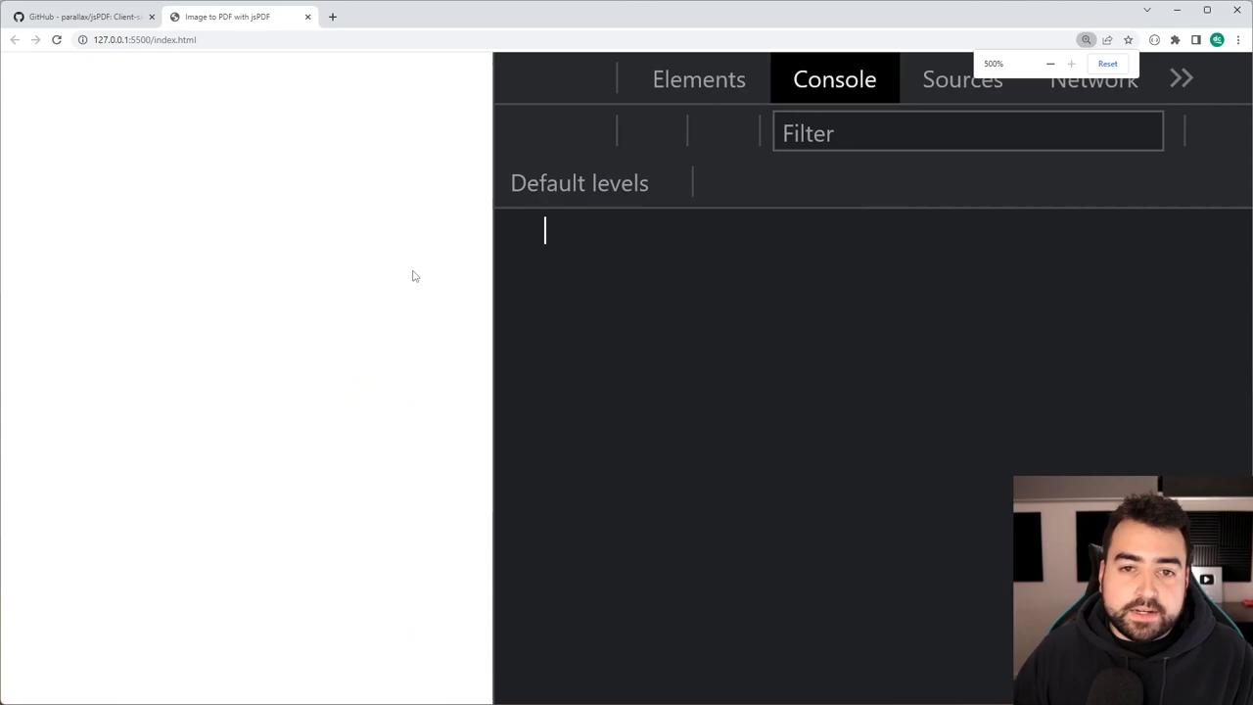
type("jspdf")
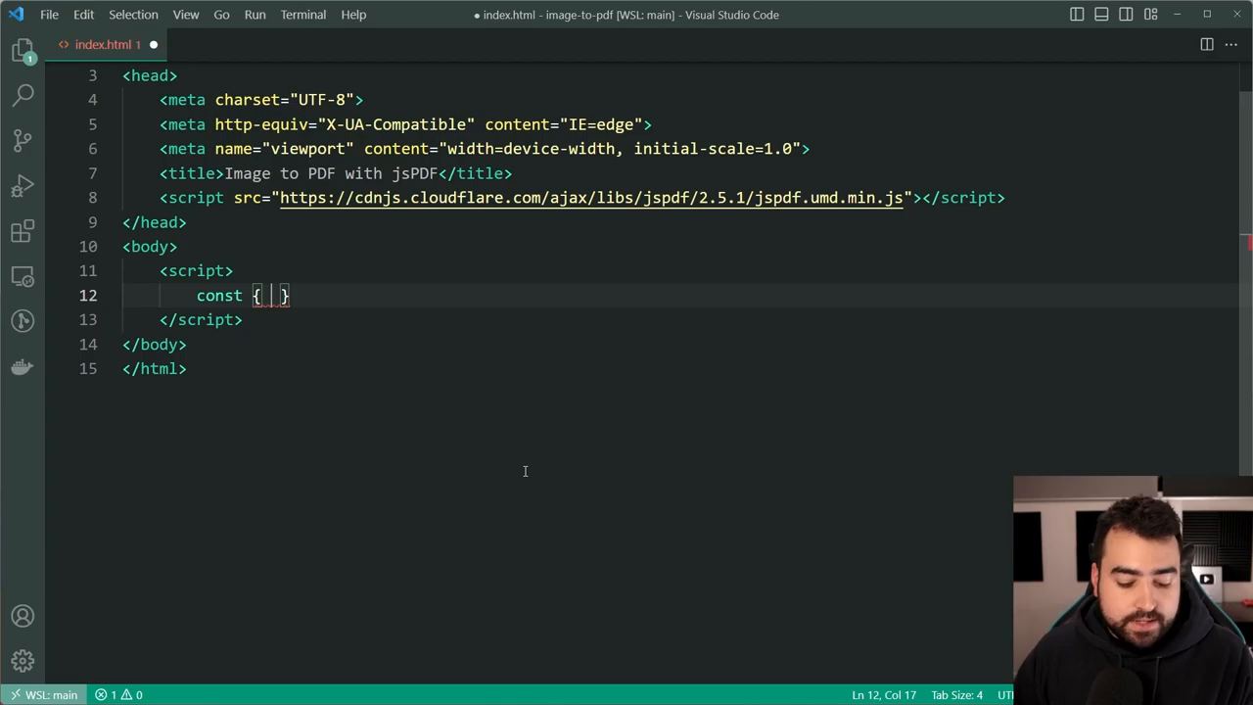
Step: Write const { jsPDF } = jspdf; and begin const doc = new jsPDF() in the script
type("jsPDF } =")
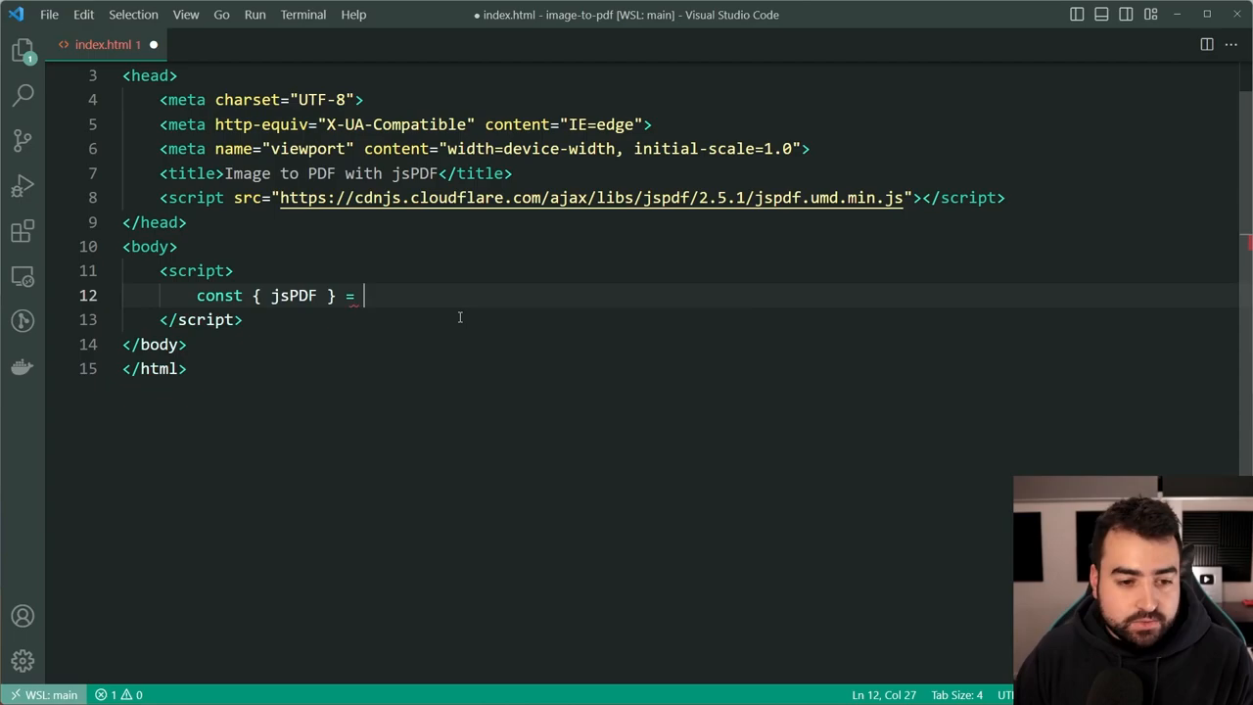
type("jspdf;")
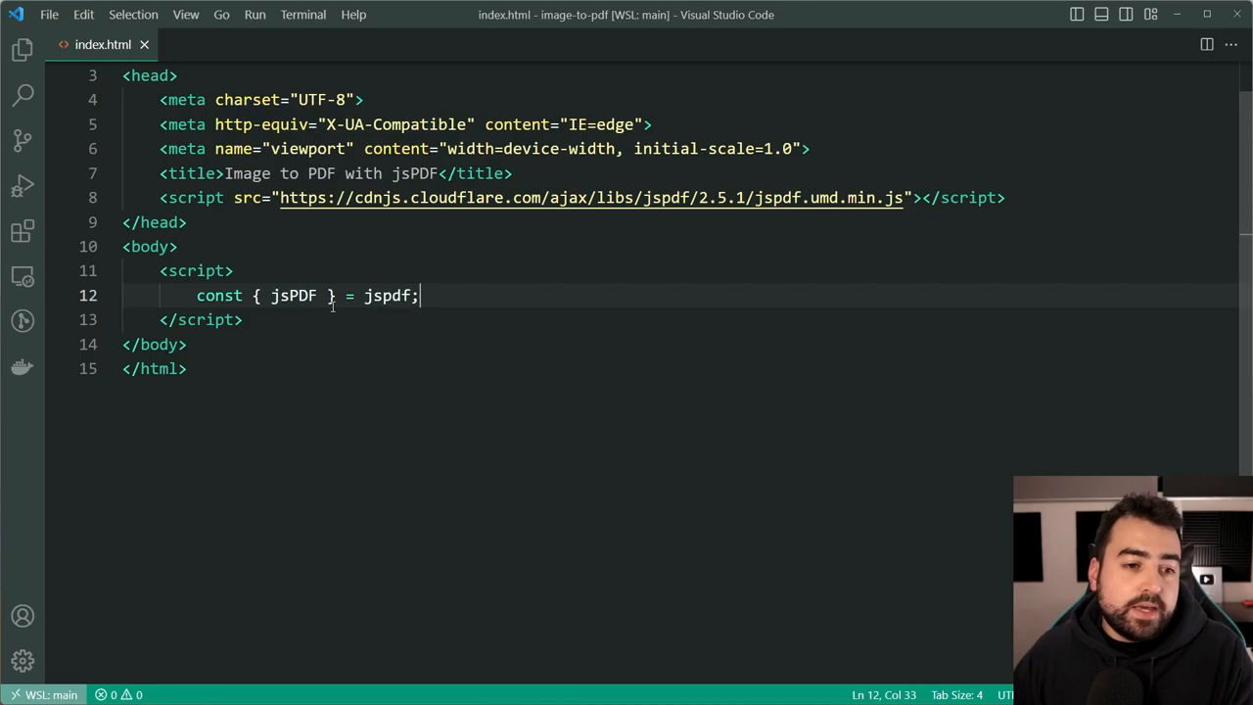
key("Enter")
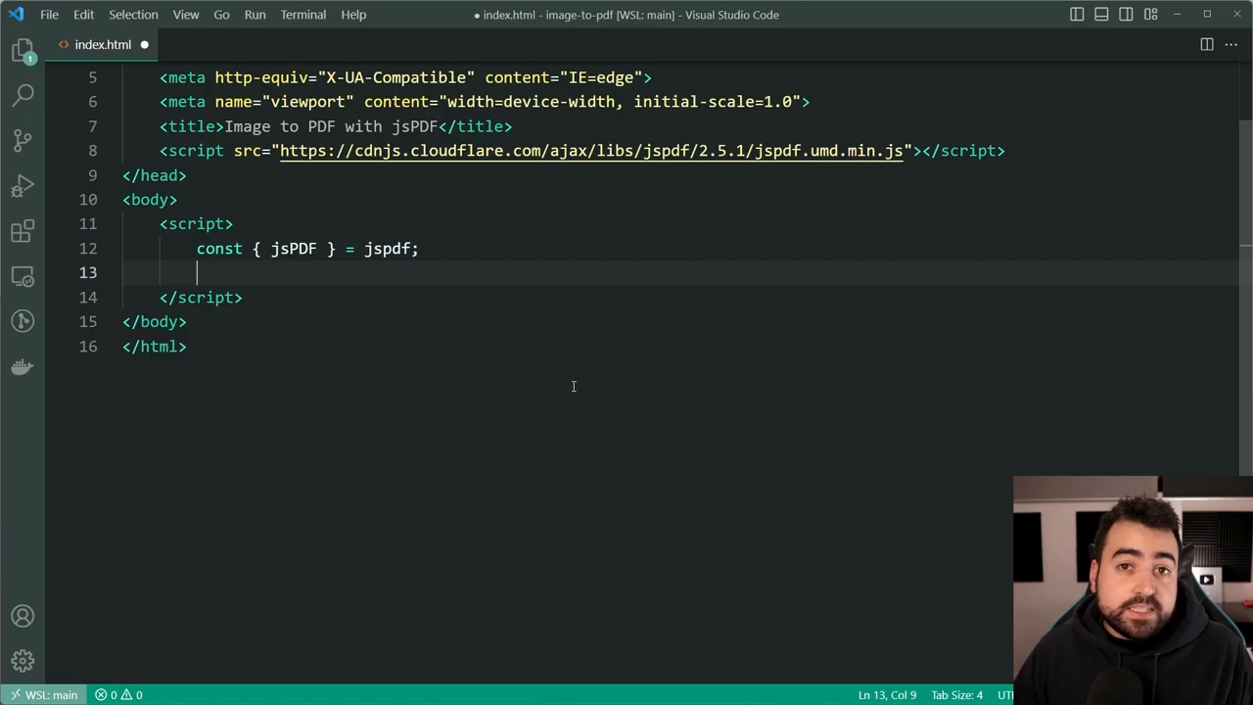
type("const doc = new jsPDF();")
type("console.log(doc);")
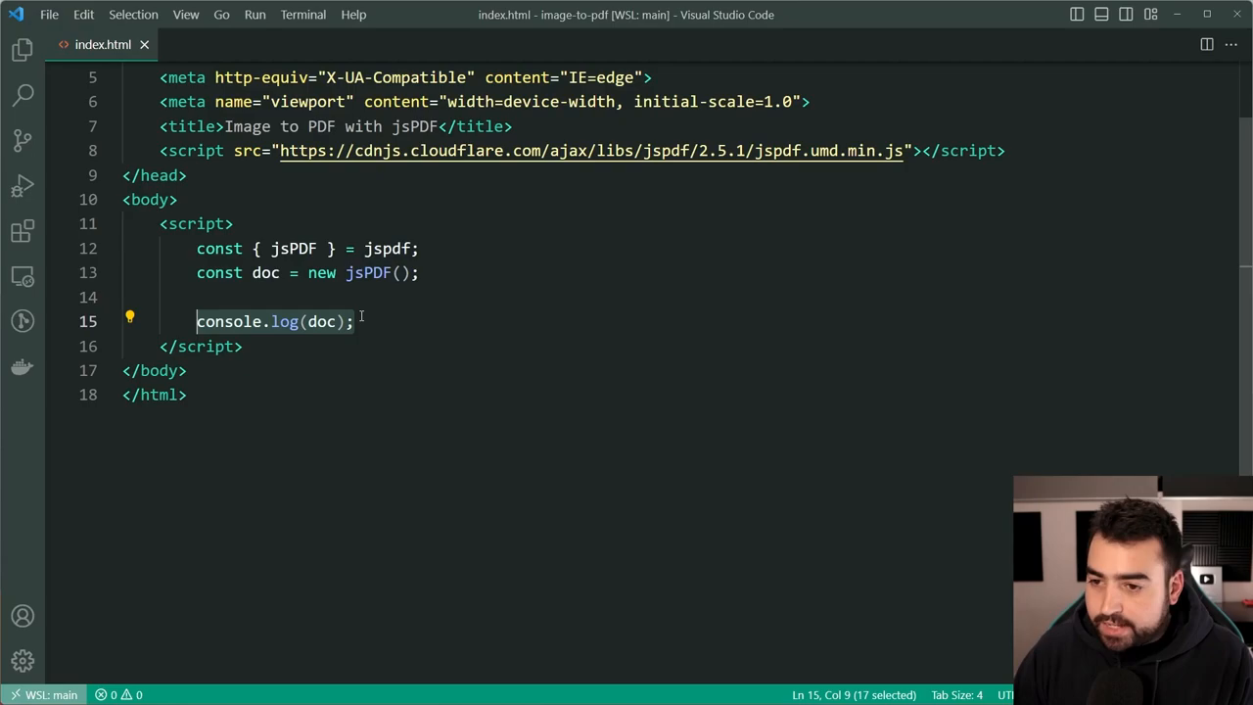
Step: Replace the console log with doc.save("dcode-pdf.pdf")
type("doc.save(\"\")")
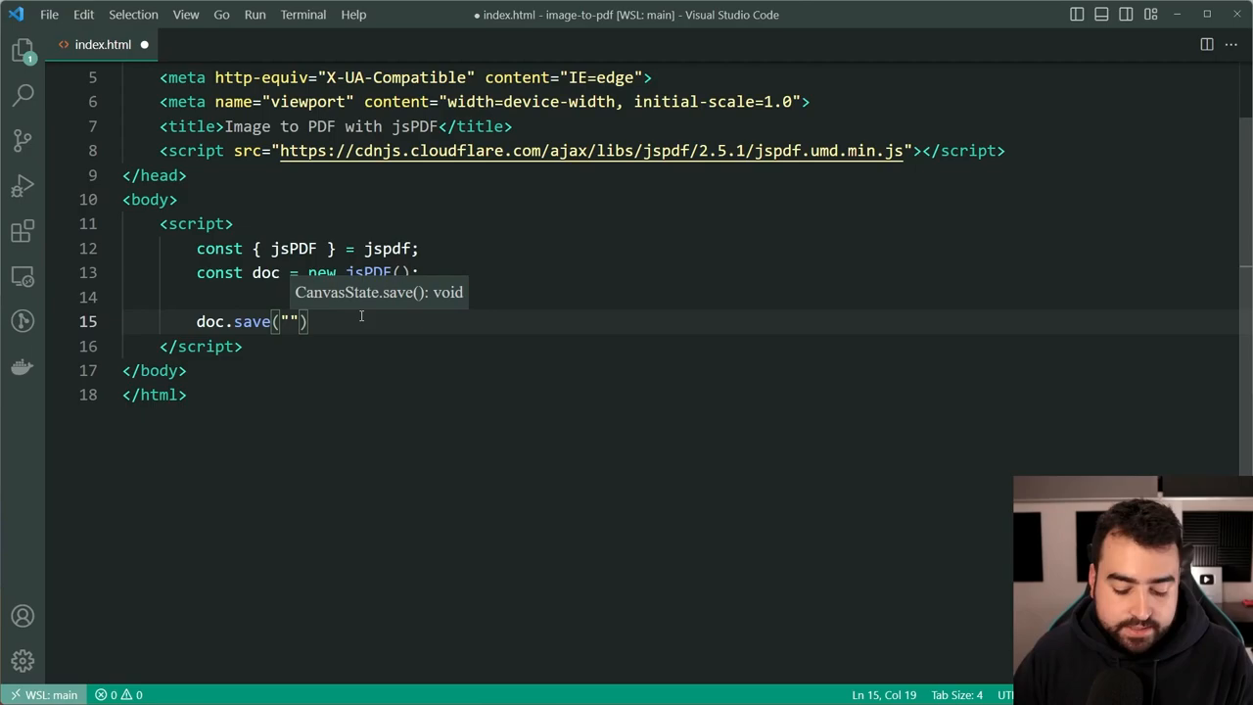
type("dcode-pdf.pdf")
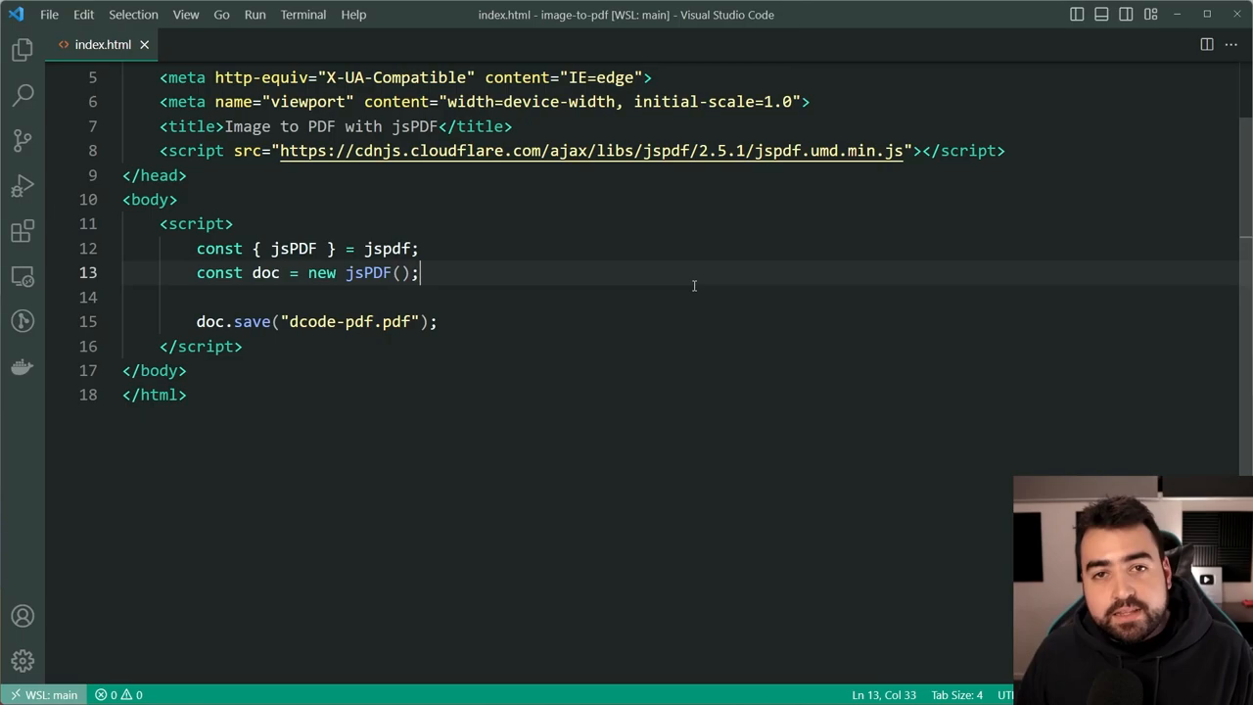
Step: Add const image = new Image() and set image.src to "images/dcode.png"
type("const")
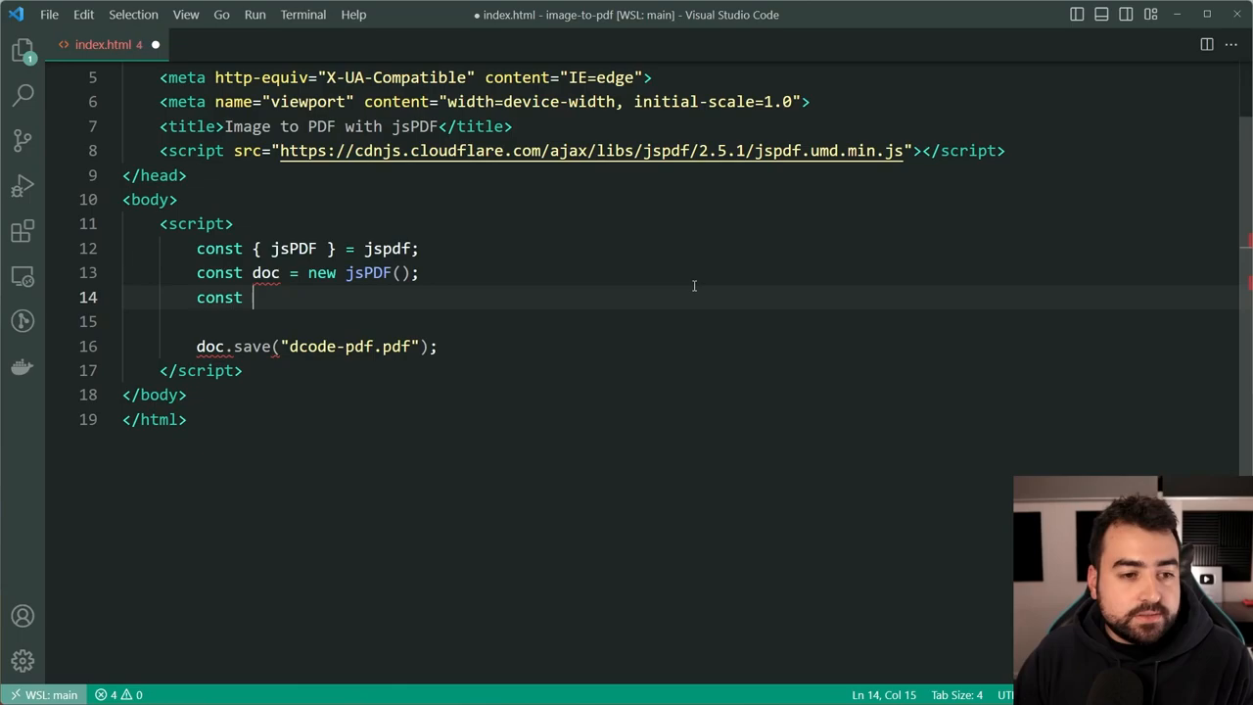
type("image = new Image();")
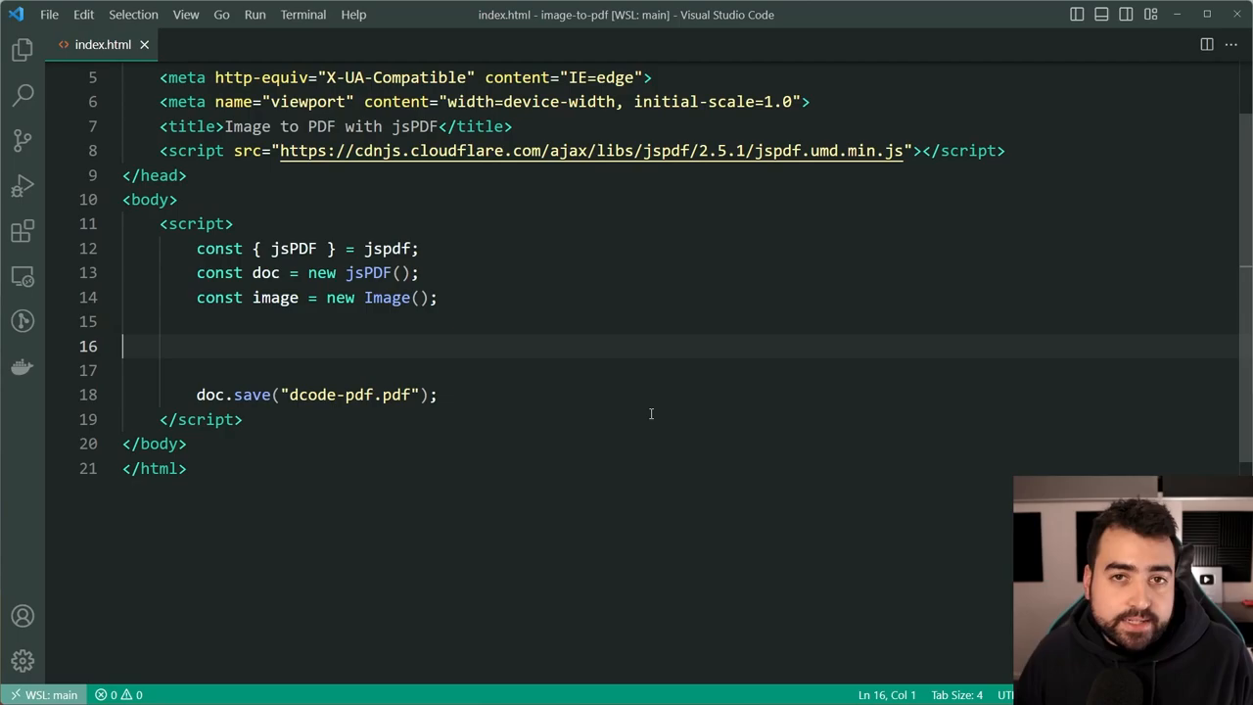
type("image.src =")
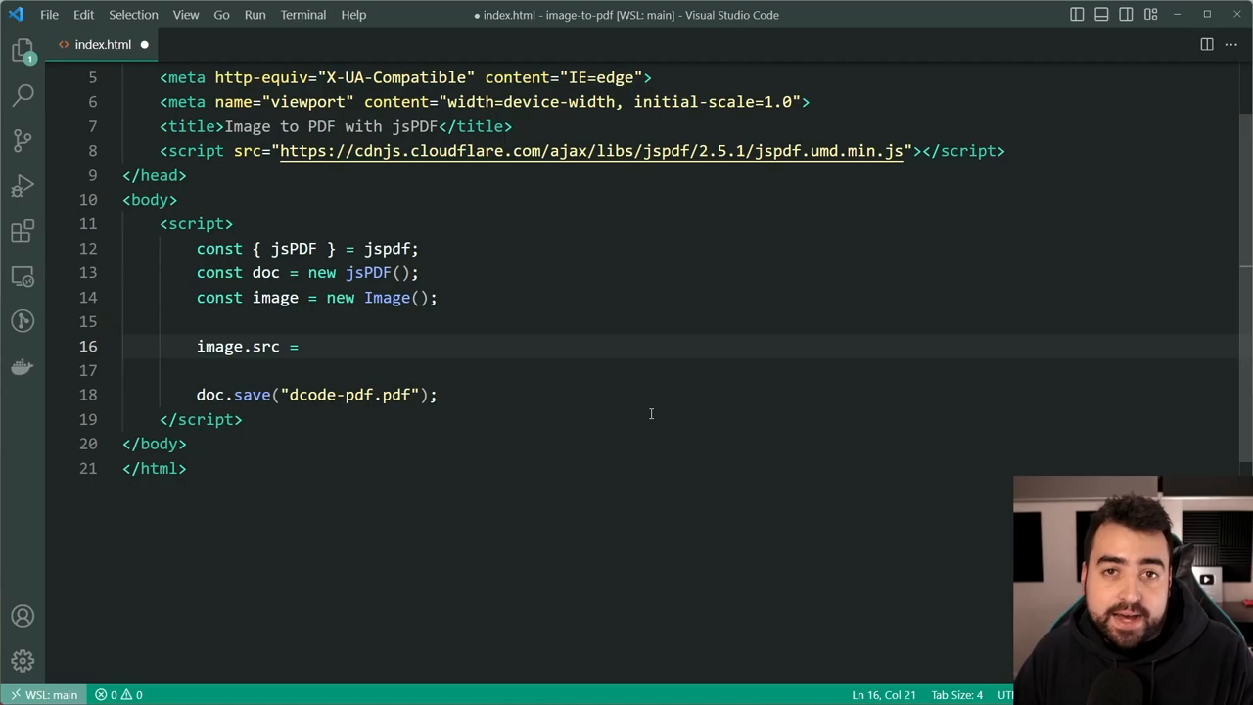
type("\"images/dcode.png\";")
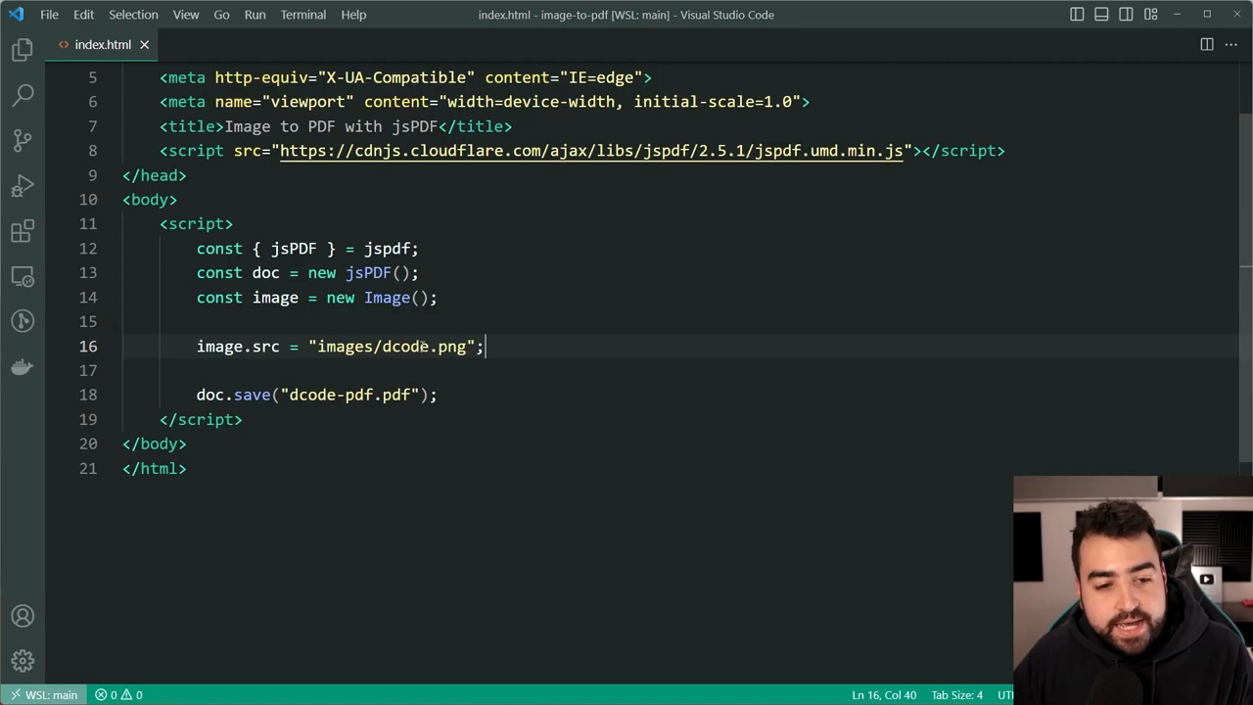
left_click(111, 113)
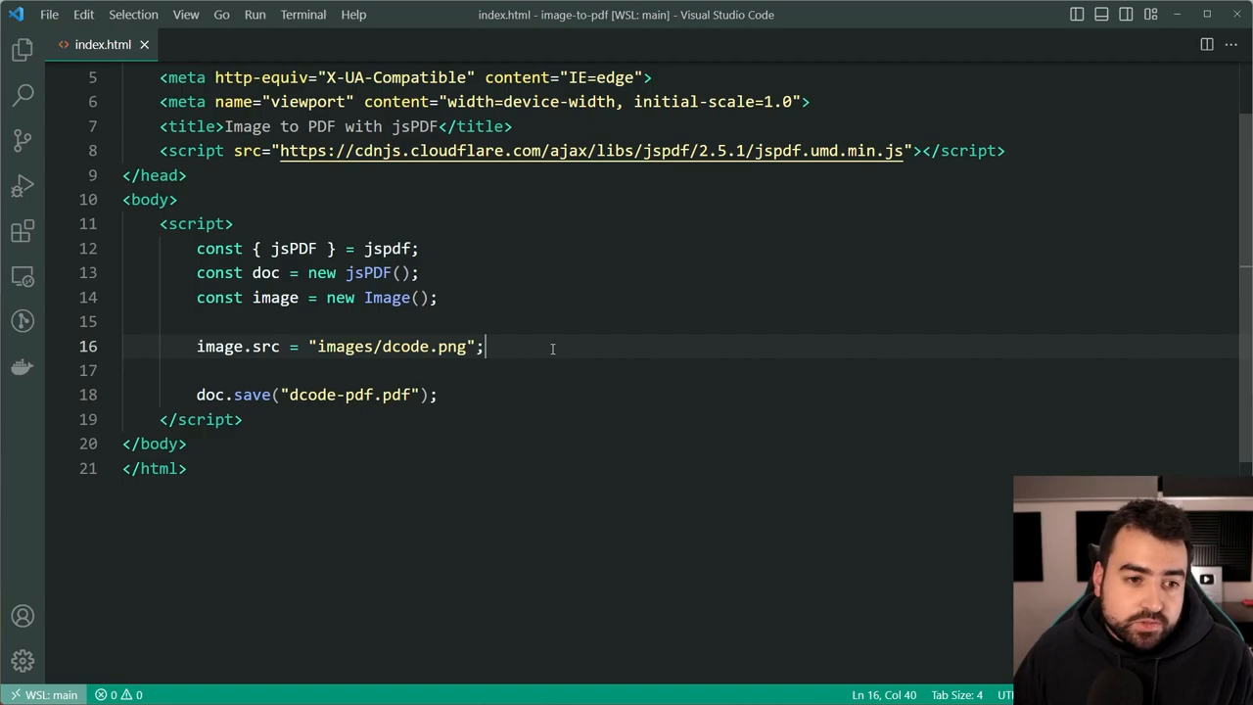
Step: Write doc.addImage(image, "png", 0, 0) above the save call
type("doc.")
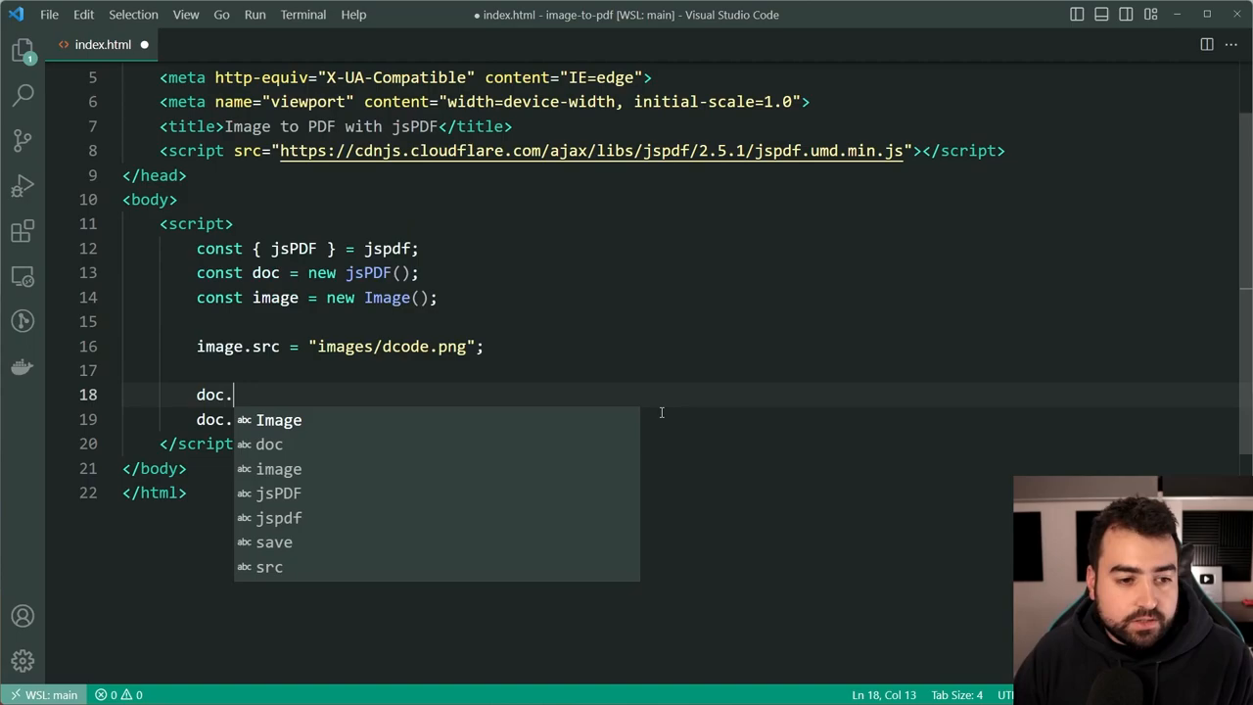
type("addImage();")
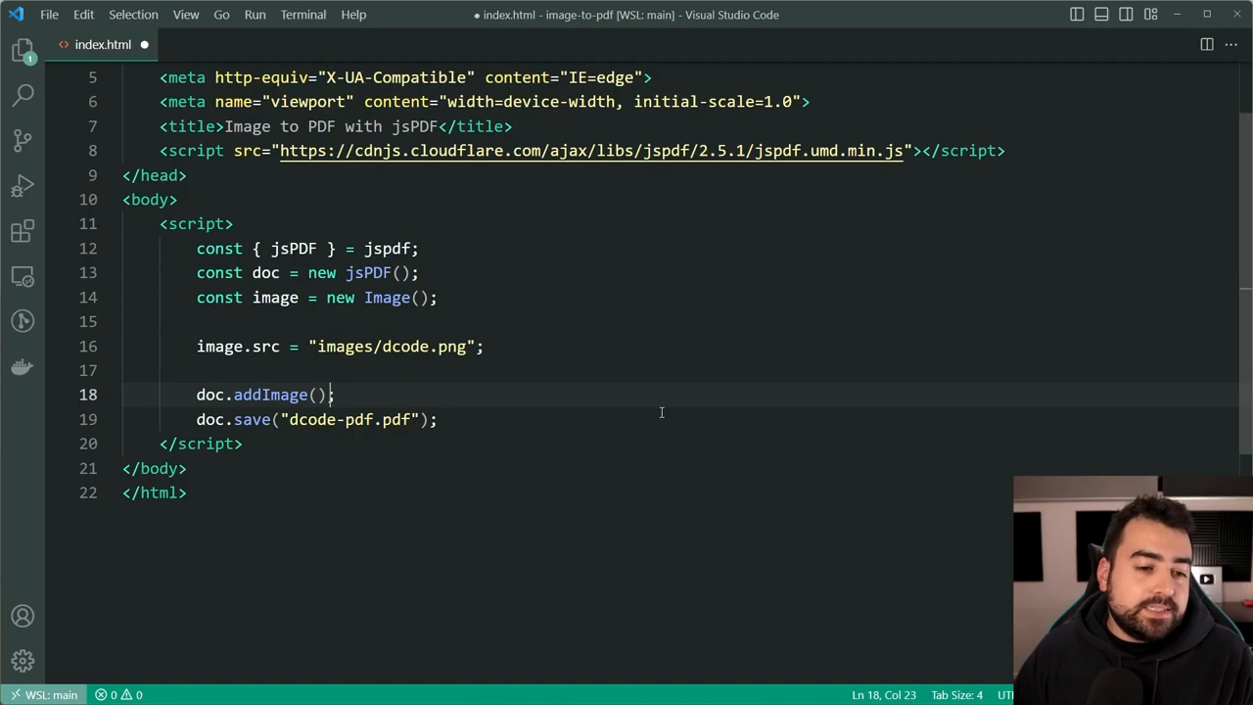
type("image")
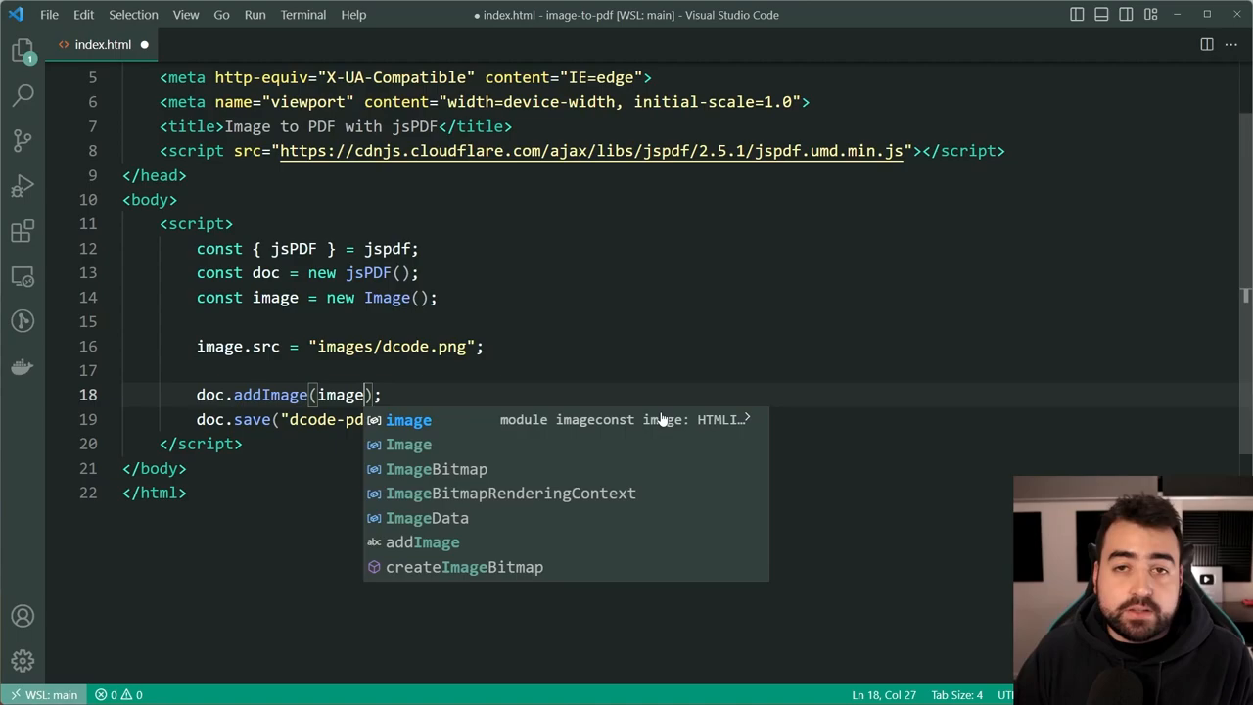
type(",")
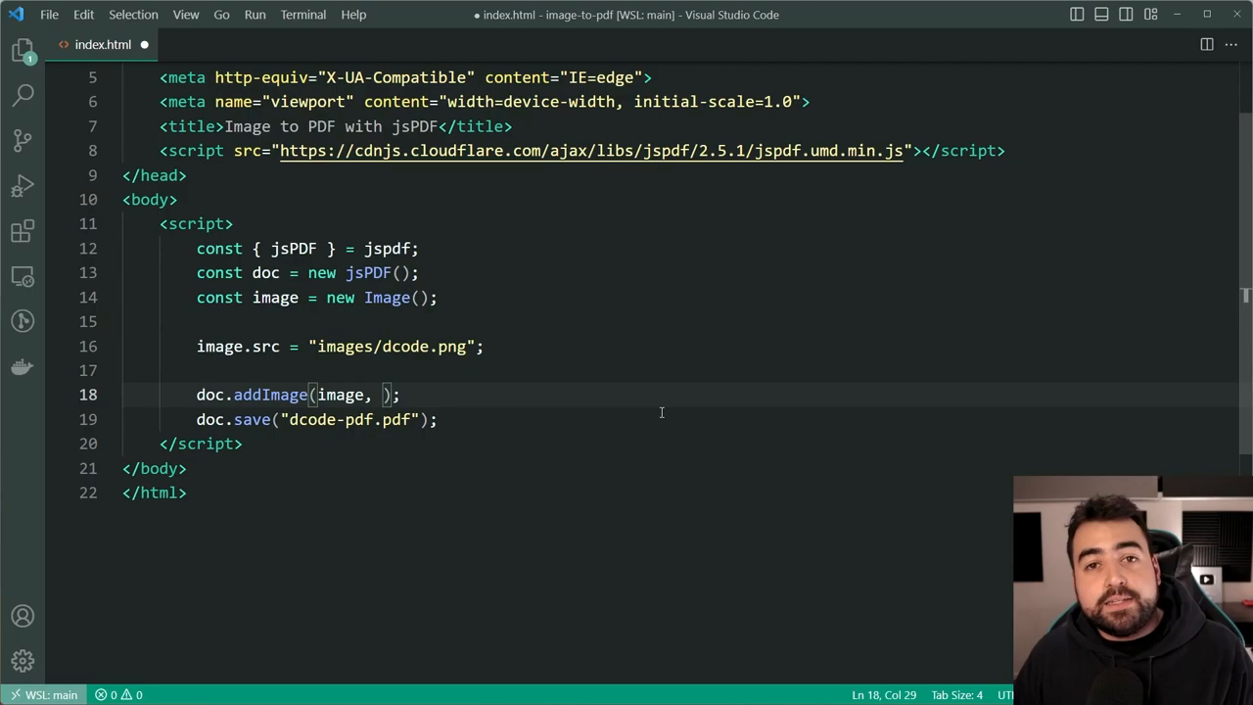
type("\"png\"")
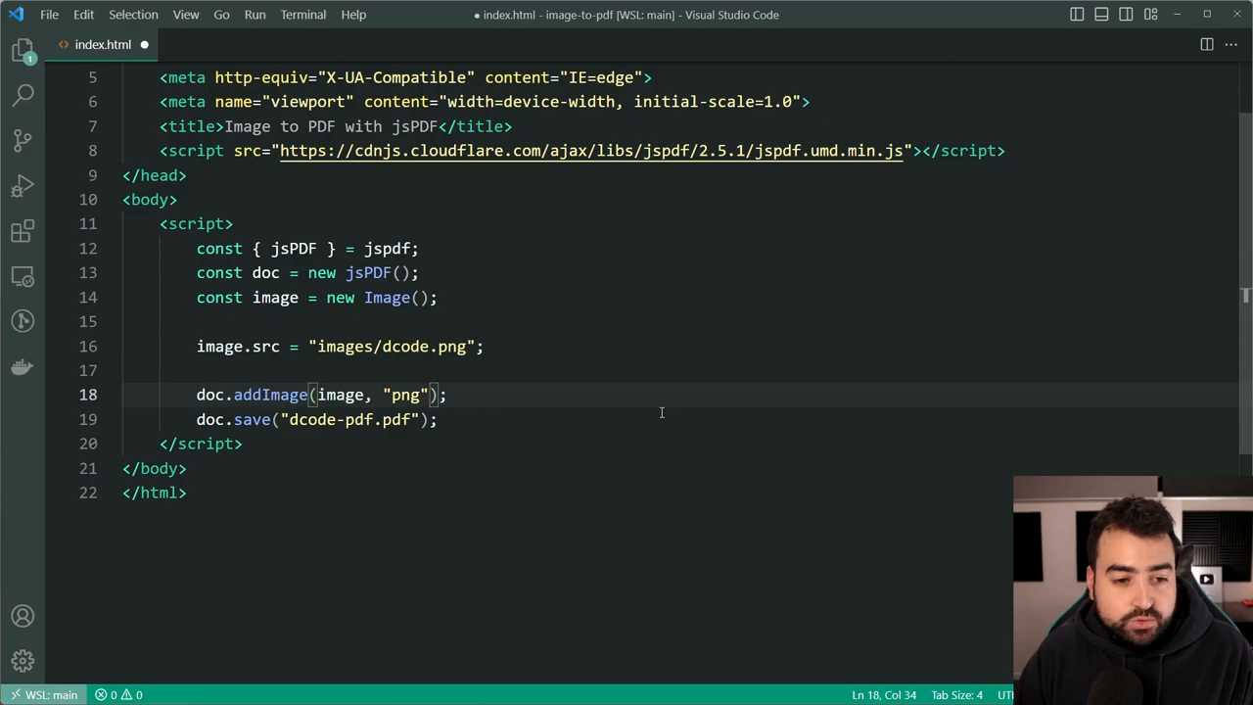
type(",")
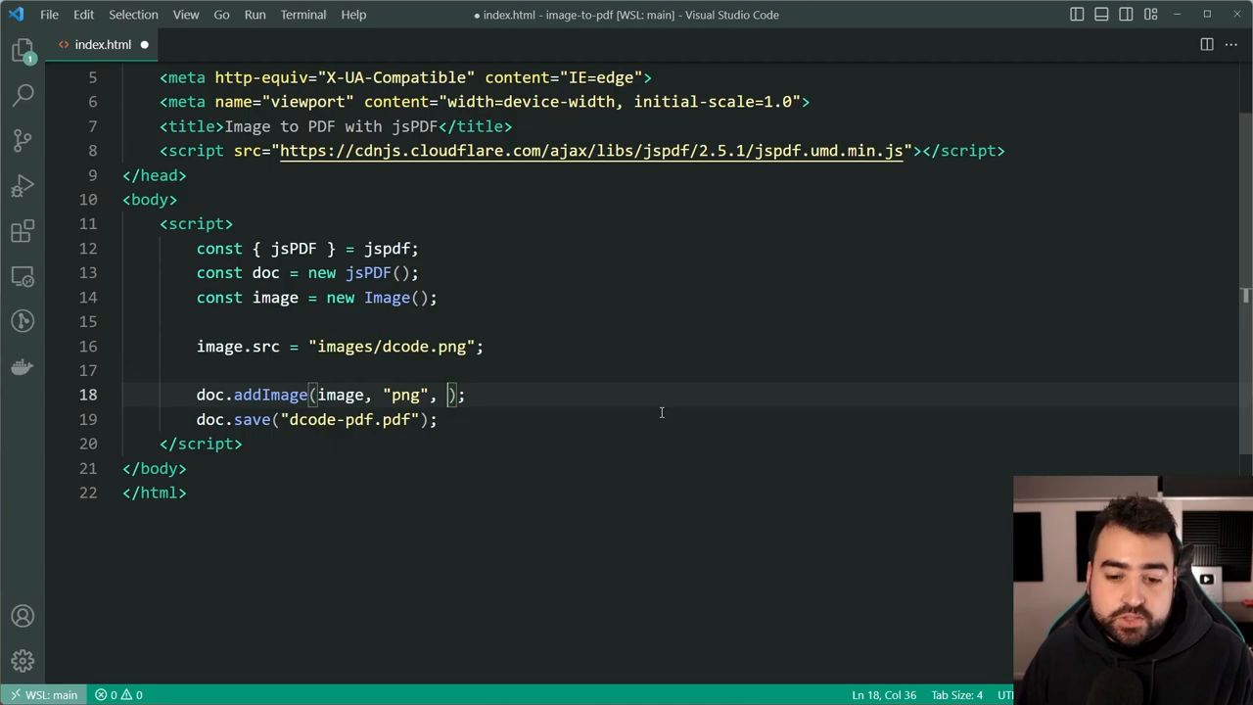
type("0, 0")
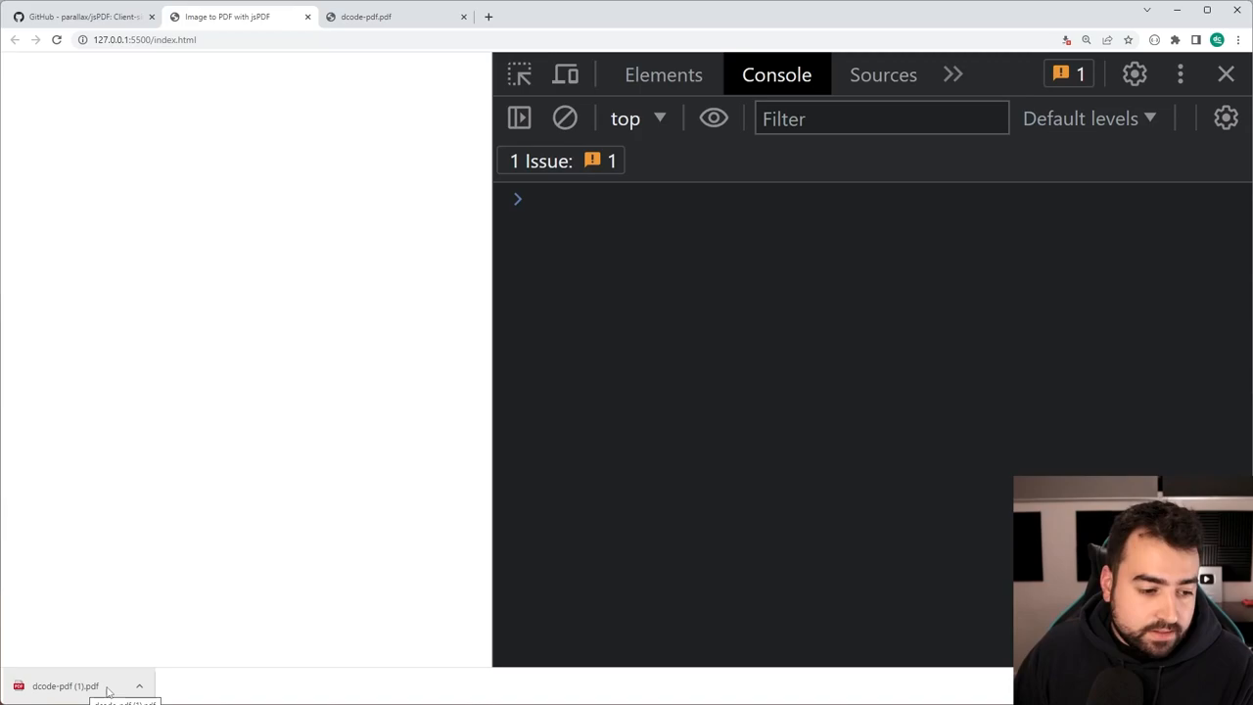
Step: Open dcode-pdf (1).pdf from Chrome's download bar, showing a blank page
left_click(74, 682)
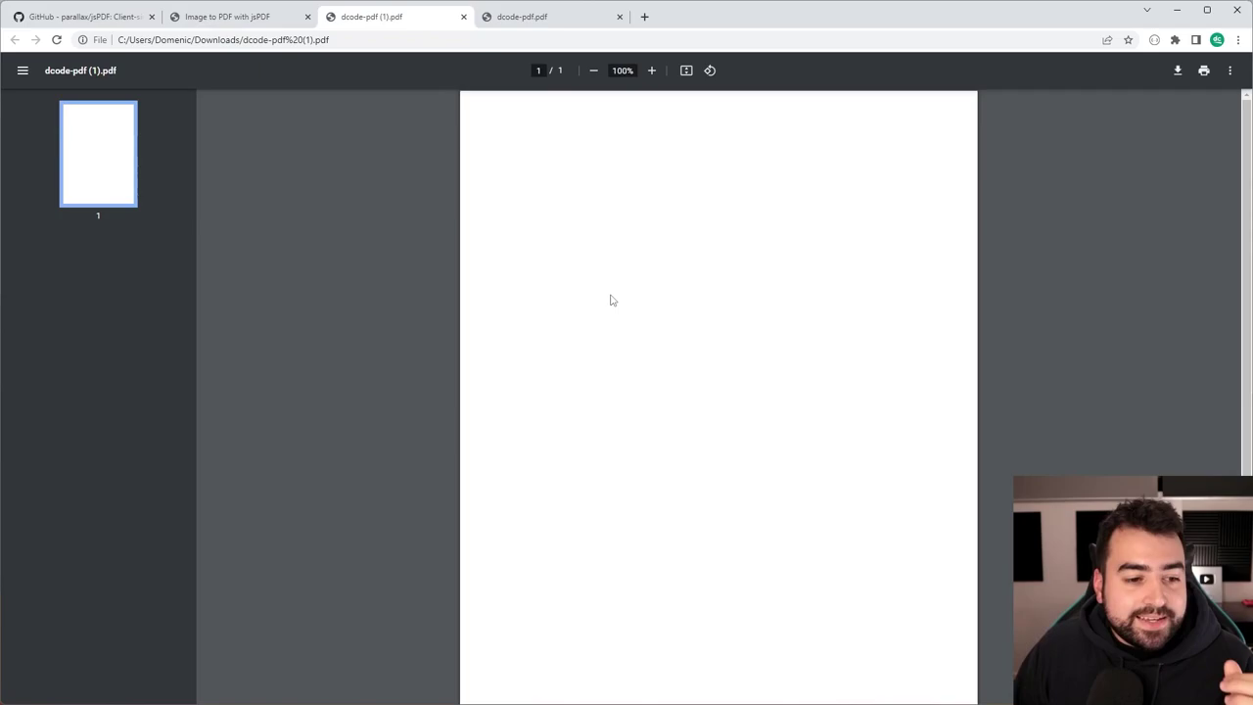
Step: Download again and open dcode-pdf (2).pdf, showing an oversized logo
left_click(239, 17)
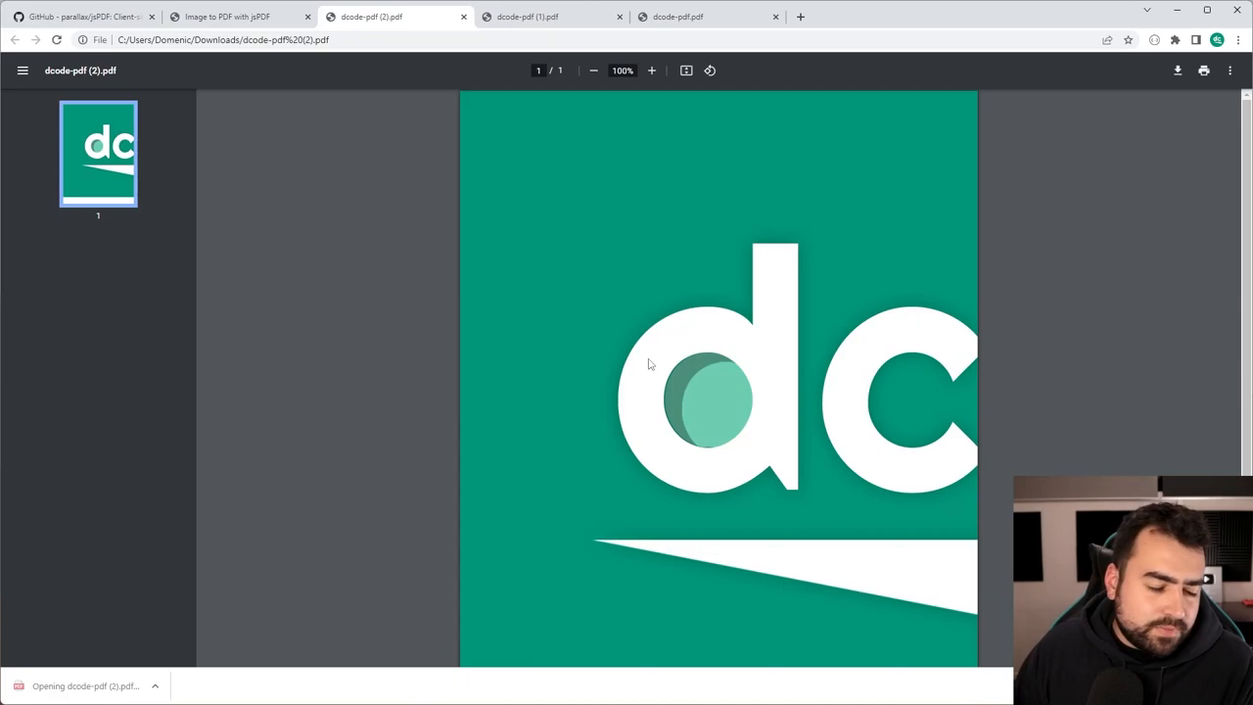
left_click(589, 69)
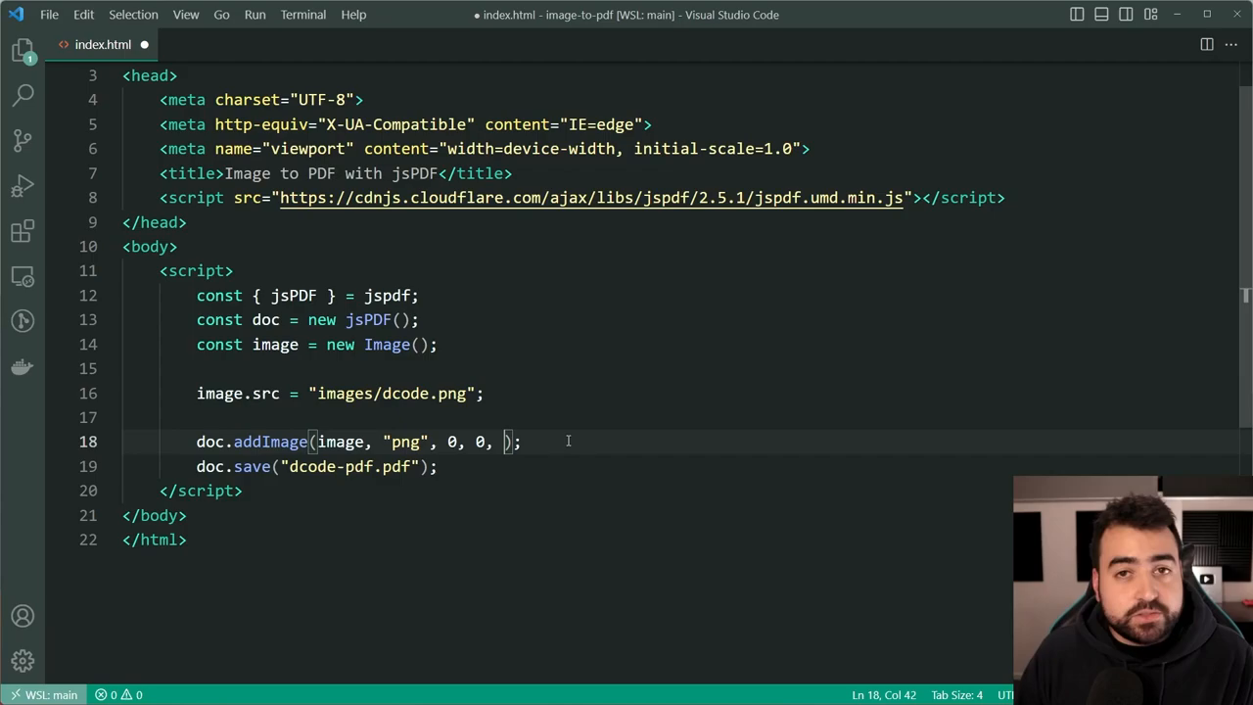
Step: Add width and height 100, 100 to the addImage call
type("100, 1")
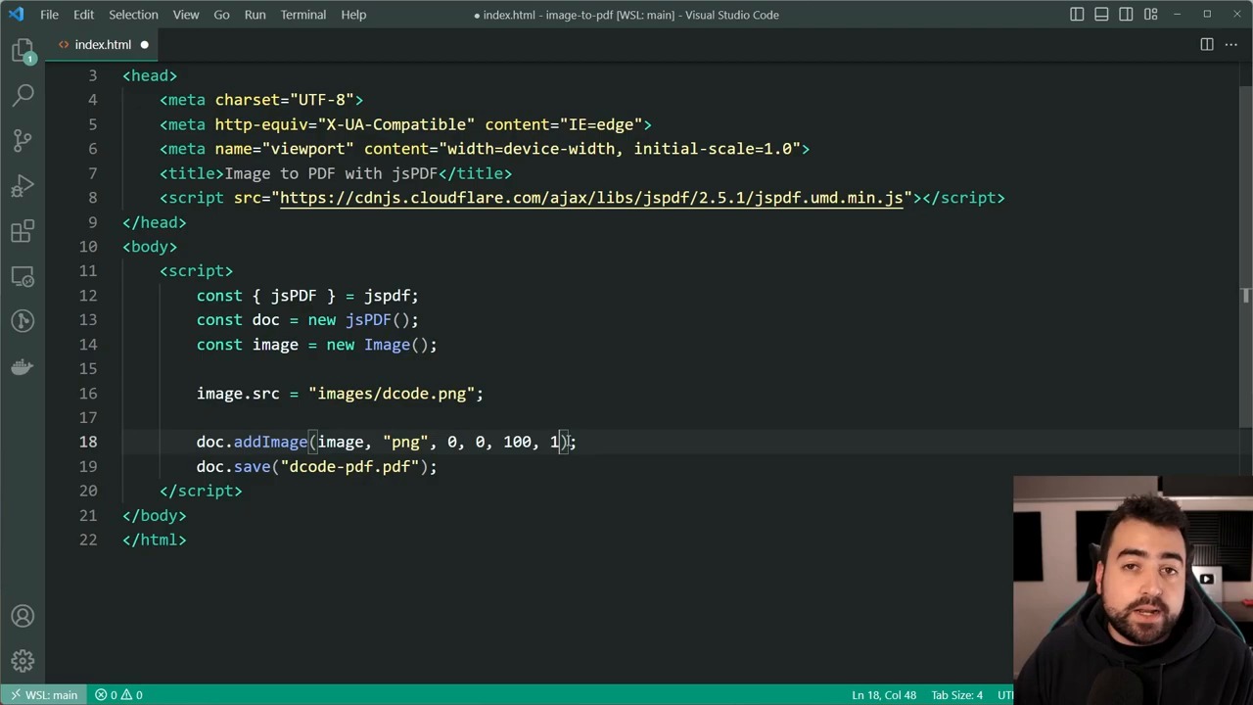
type("00")
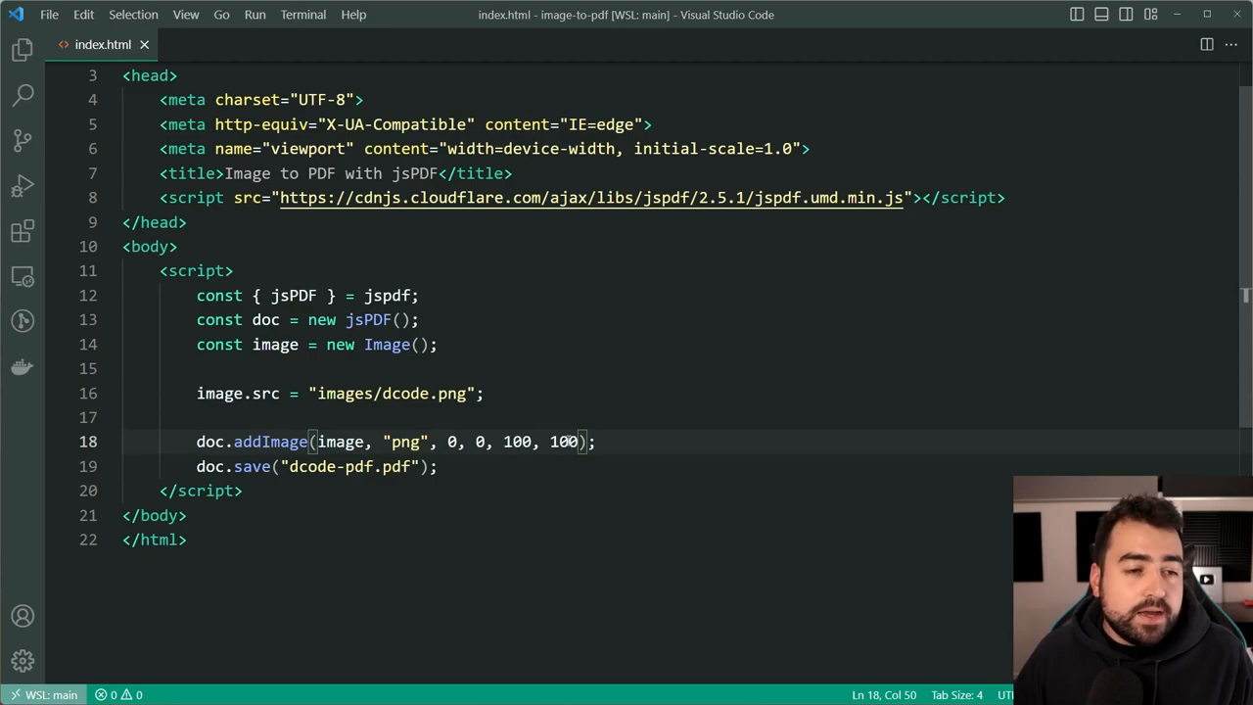
left_click_drag(504, 442, 582, 441)
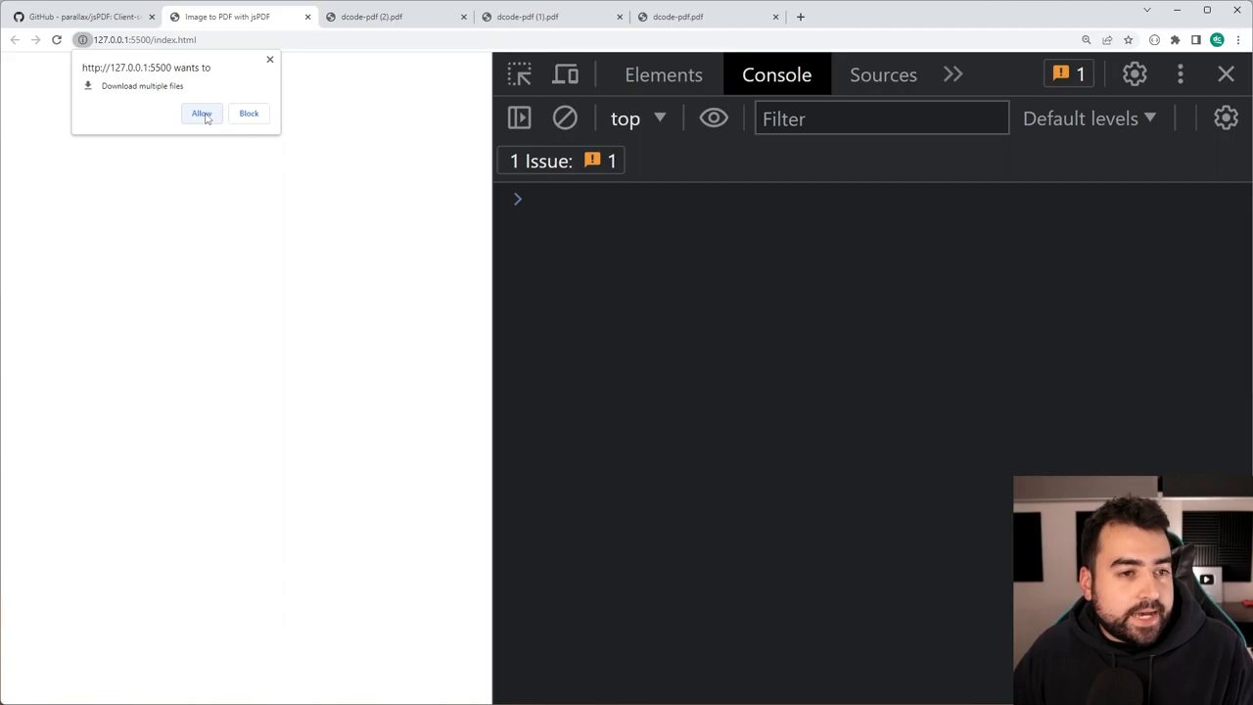
Step: Allow the local page to download multiple files
left_click(204, 113)
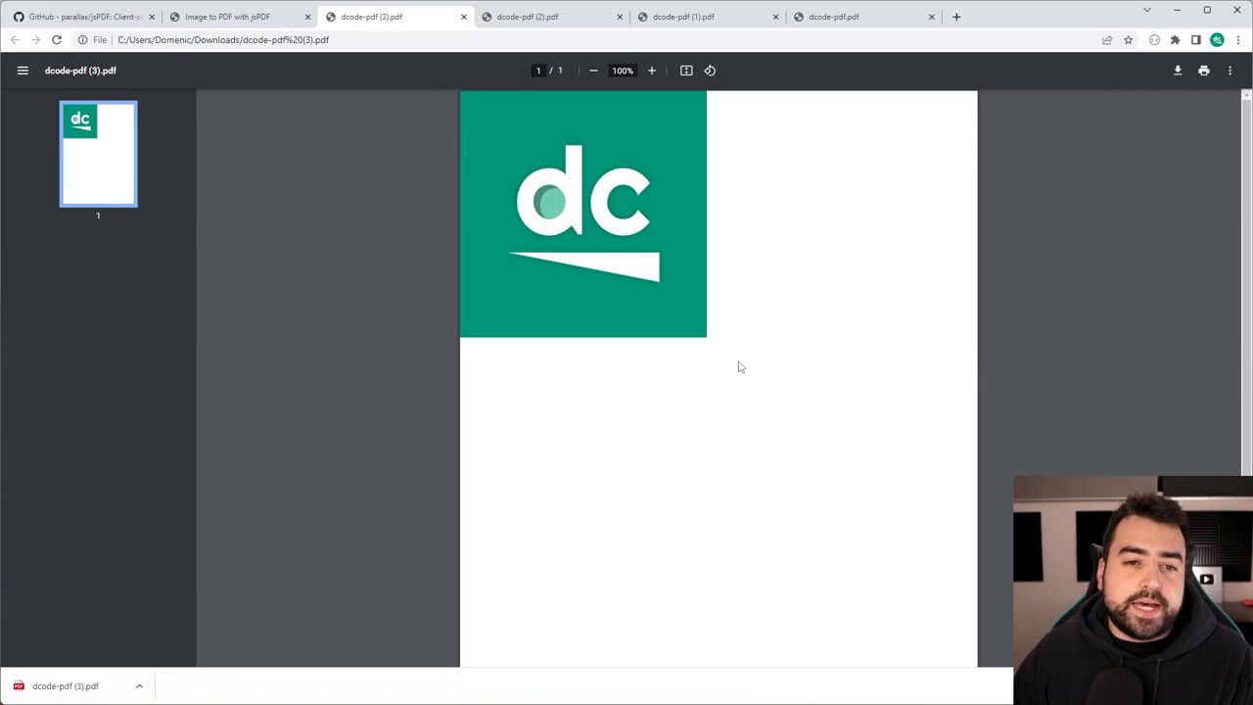
mouse_move(778, 489)
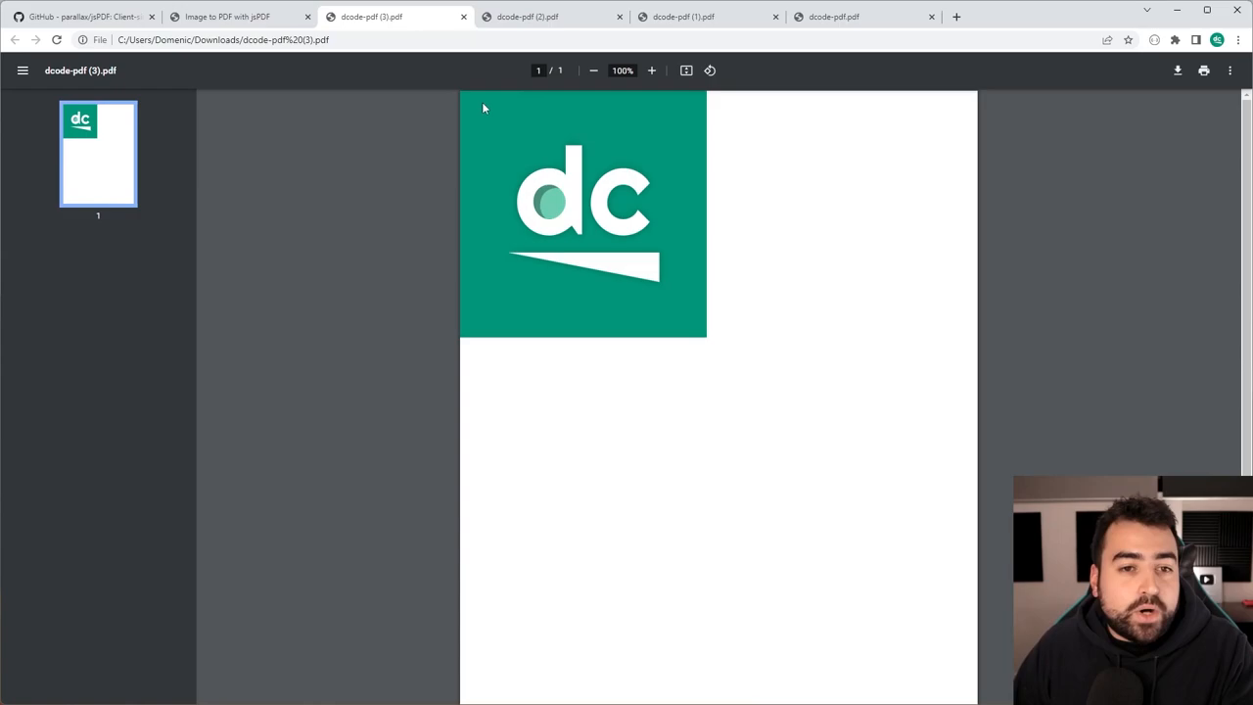
mouse_move(728, 355)
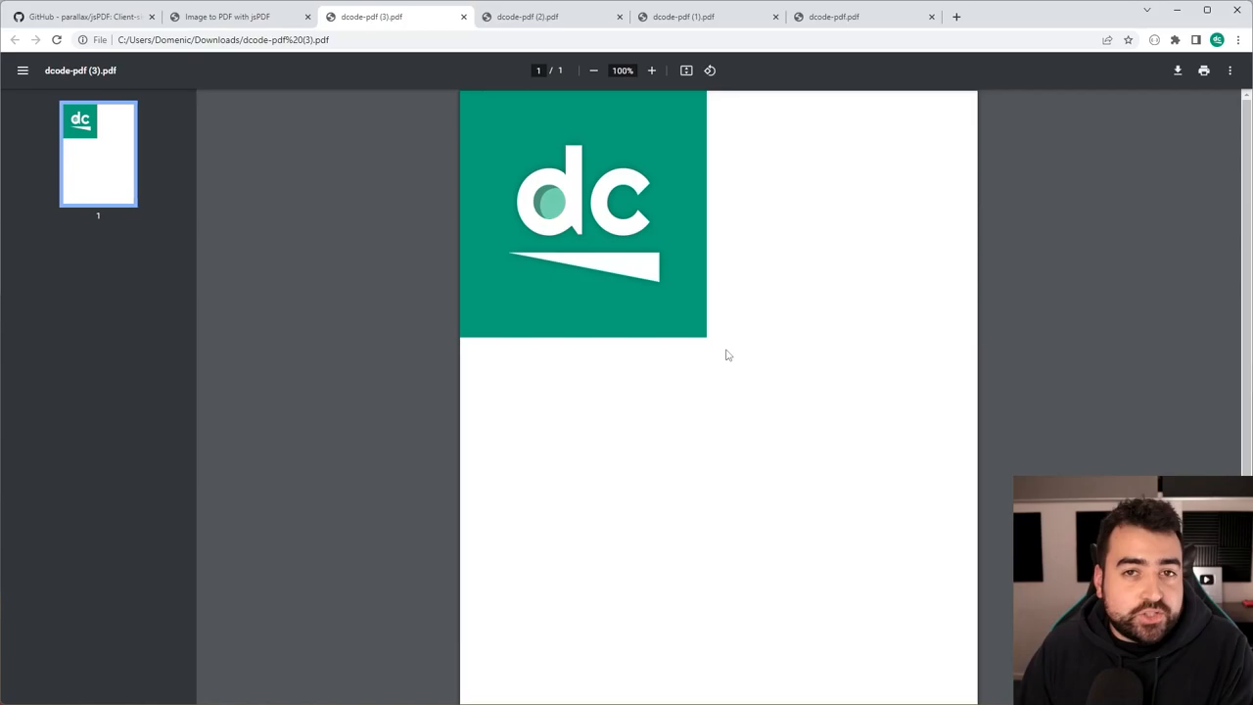
mouse_move(668, 310)
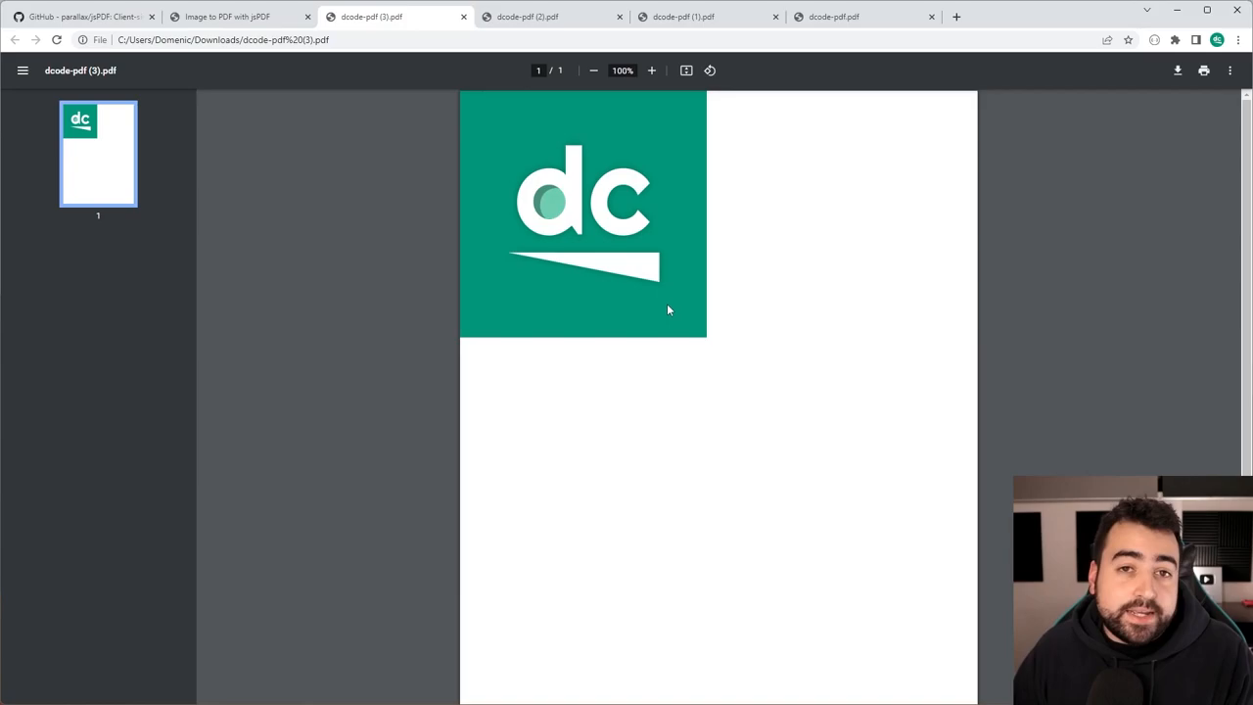
Step: Return to the 'Image to PDF with jsPDF' tab after viewing dcode-pdf (3).pdf
left_click(245, 17)
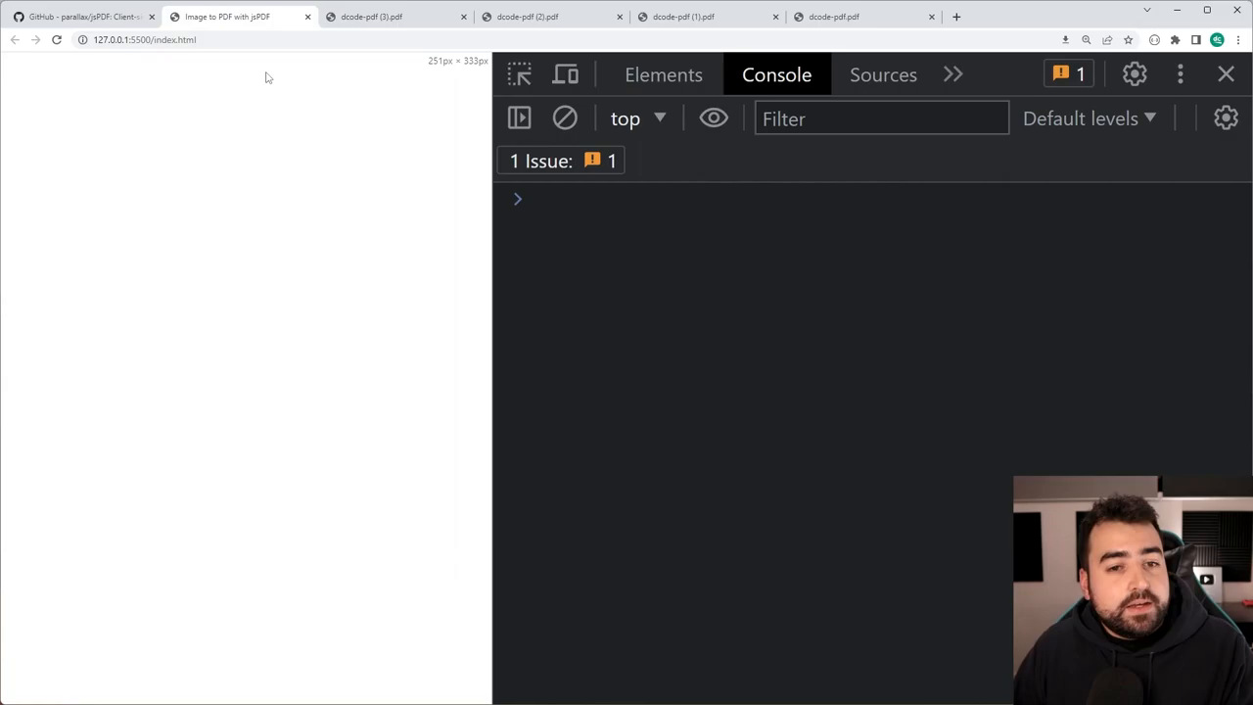